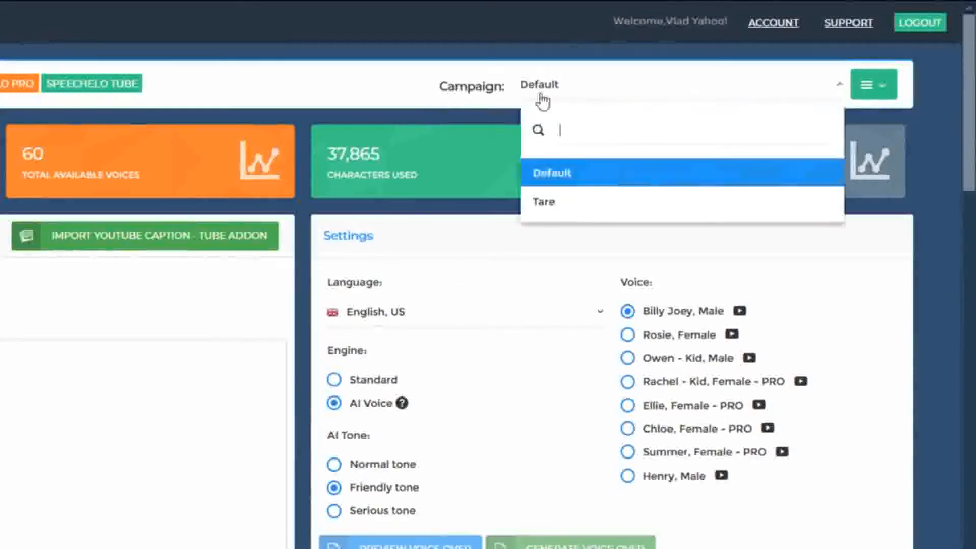
pyautogui.moveTo(434, 118)
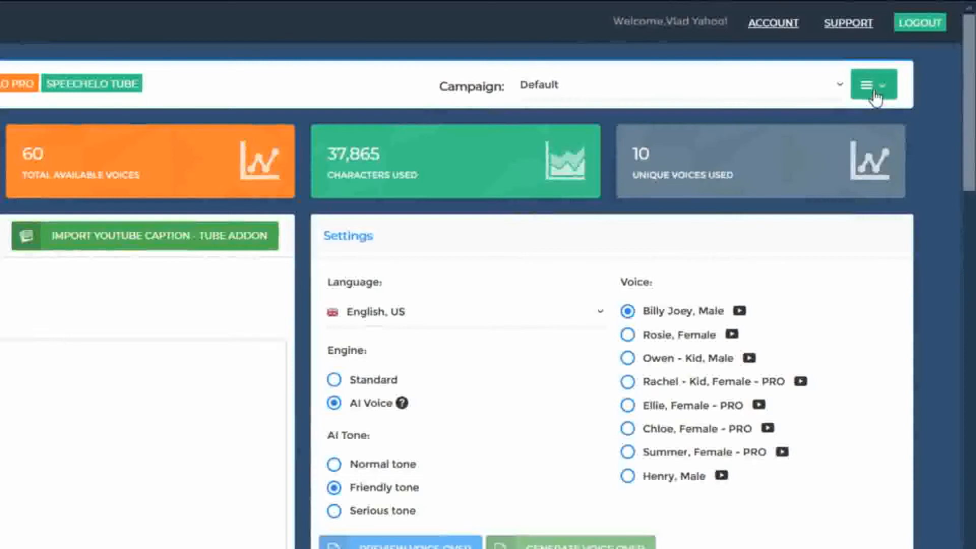
# - Create a new campaign named BlasterSuite from the campaign actions menu
pyautogui.click(874, 84)
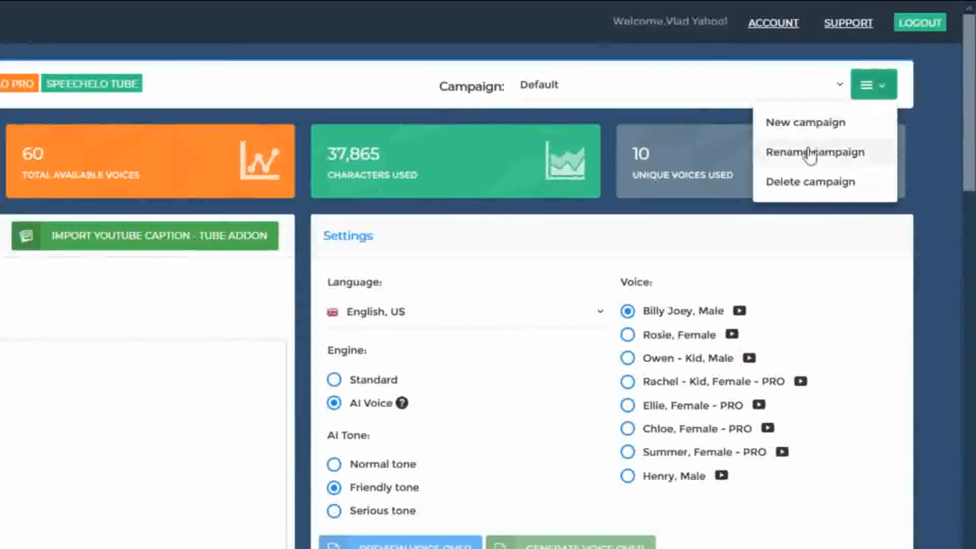
pyautogui.moveTo(914, 166)
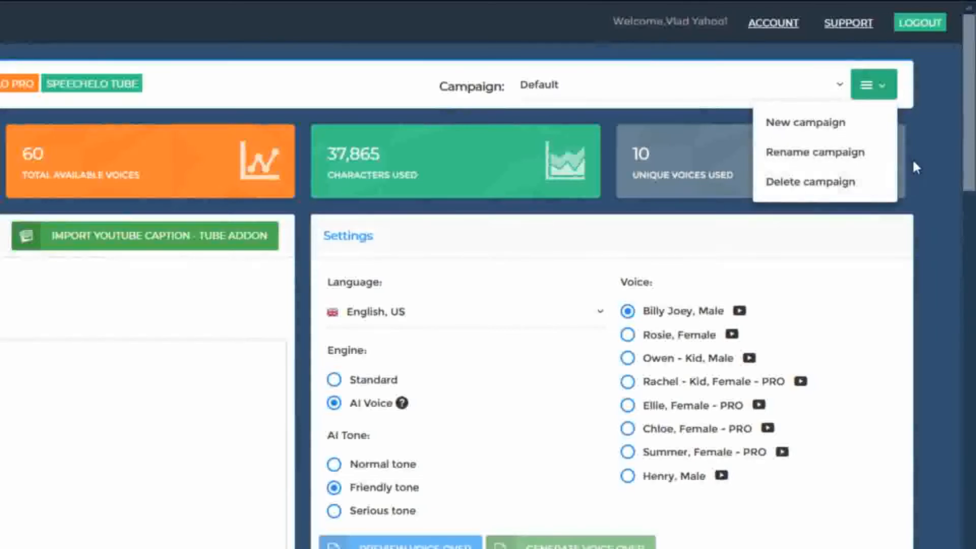
pyautogui.click(873, 84)
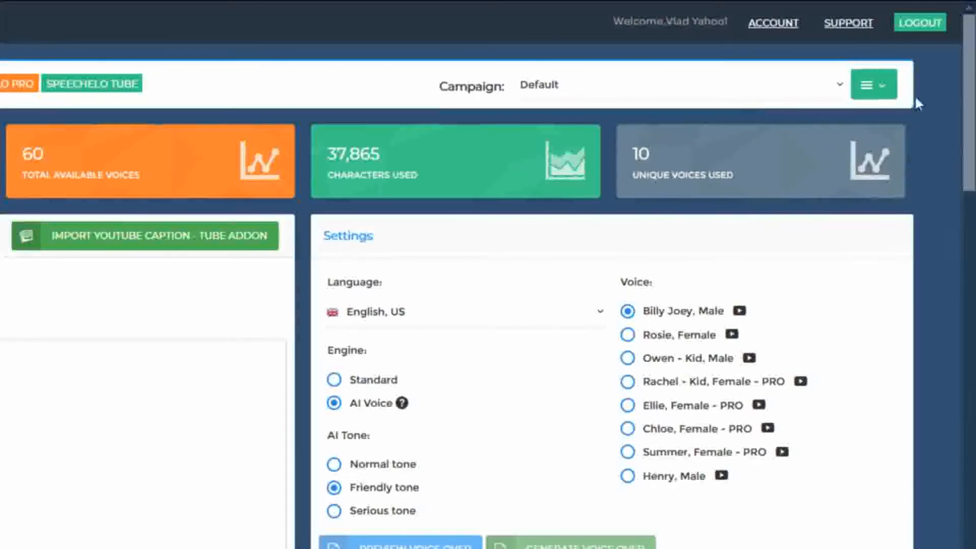
pyautogui.click(874, 84)
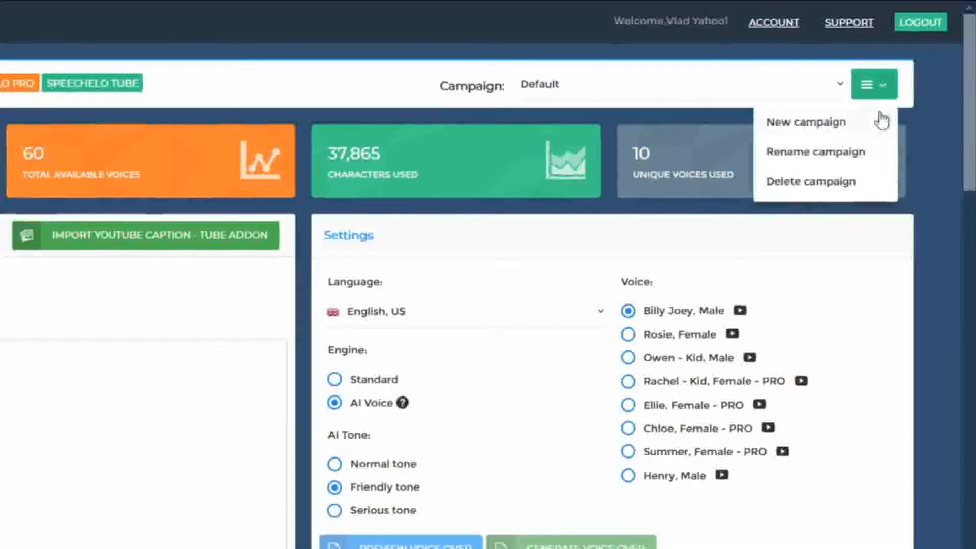
pyautogui.click(806, 120)
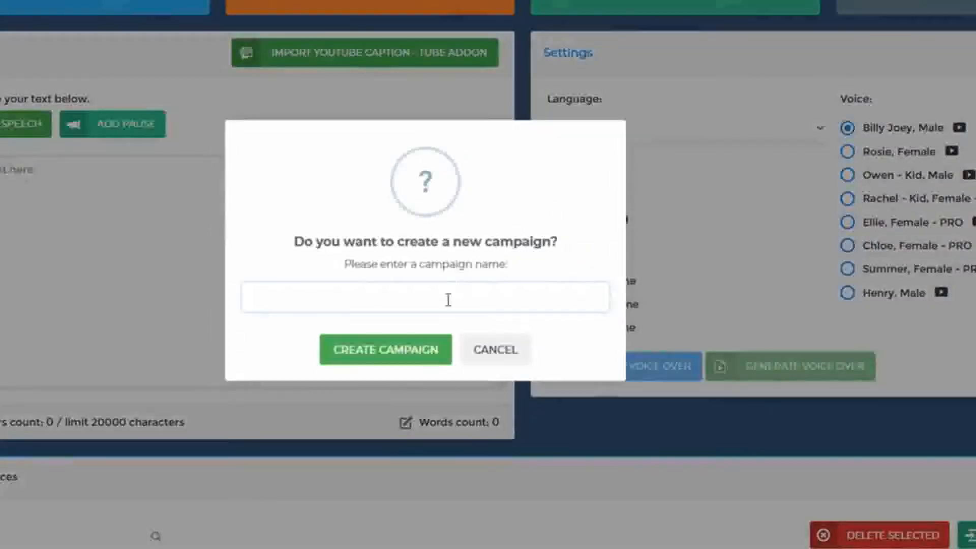
pyautogui.write('BlasterSuite')
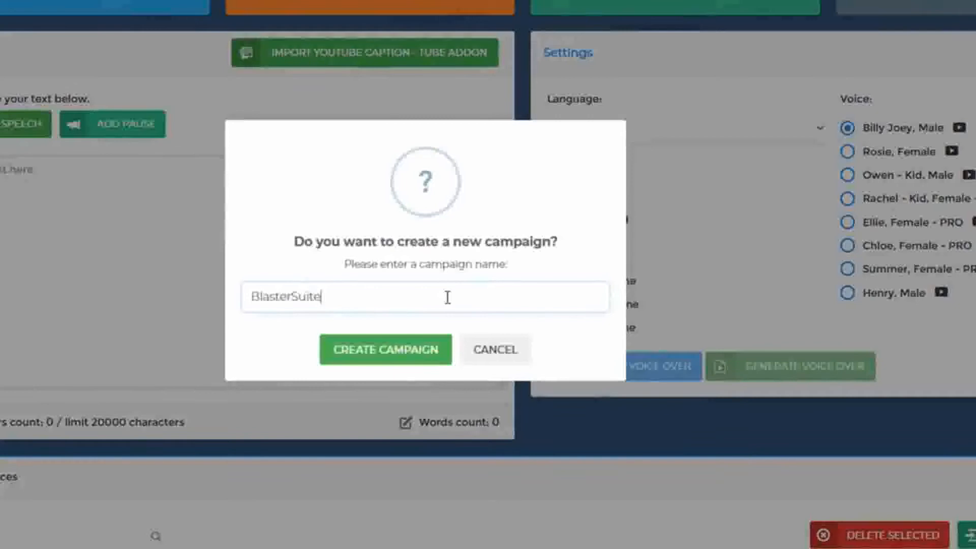
pyautogui.click(384, 349)
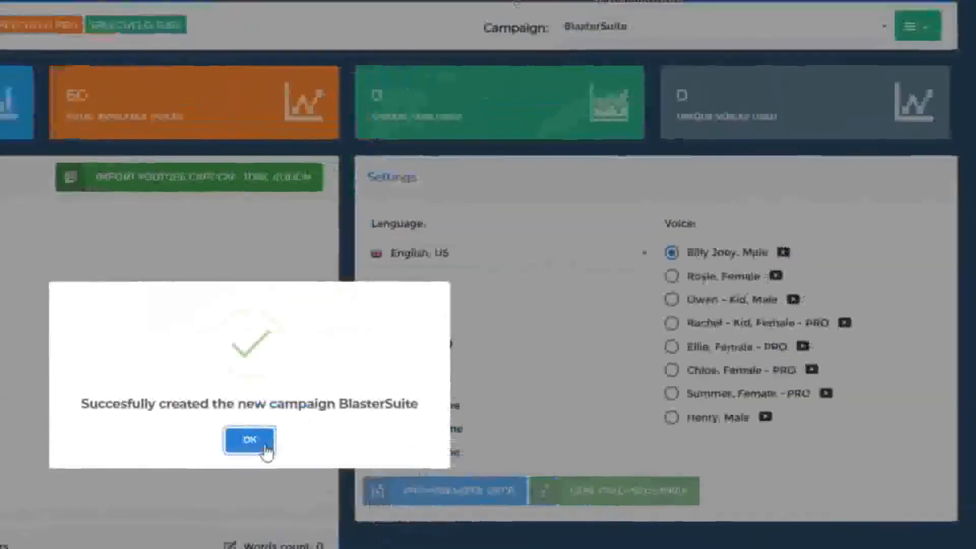
pyautogui.click(248, 440)
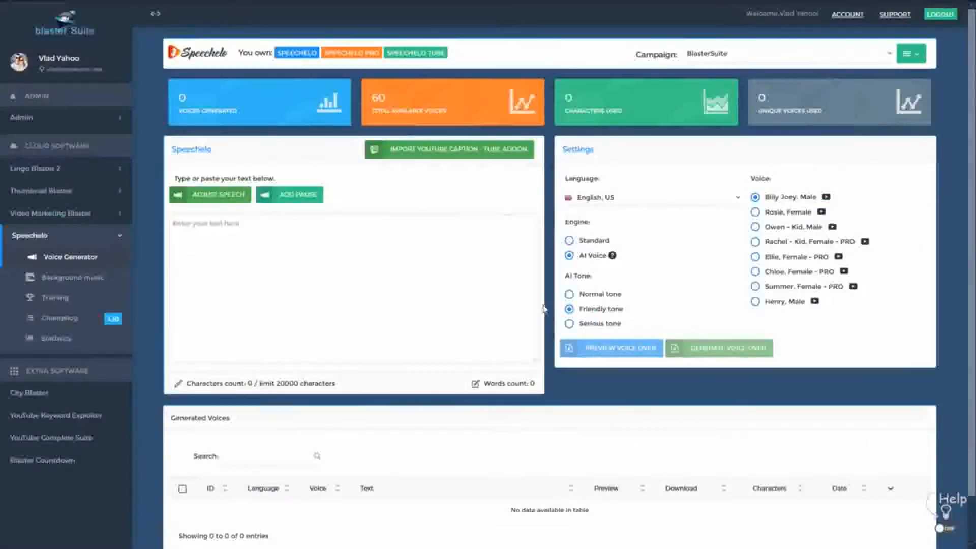
# - Generate a voiceover of "The Blaster Suite is a great suite of software."
pyautogui.write('The Blaster Suite is a great suite of software.')
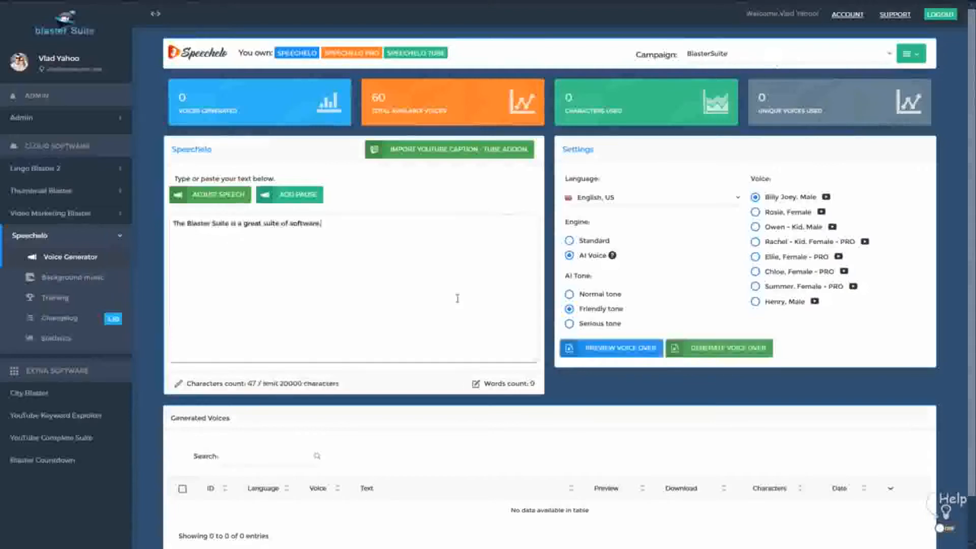
pyautogui.click(719, 347)
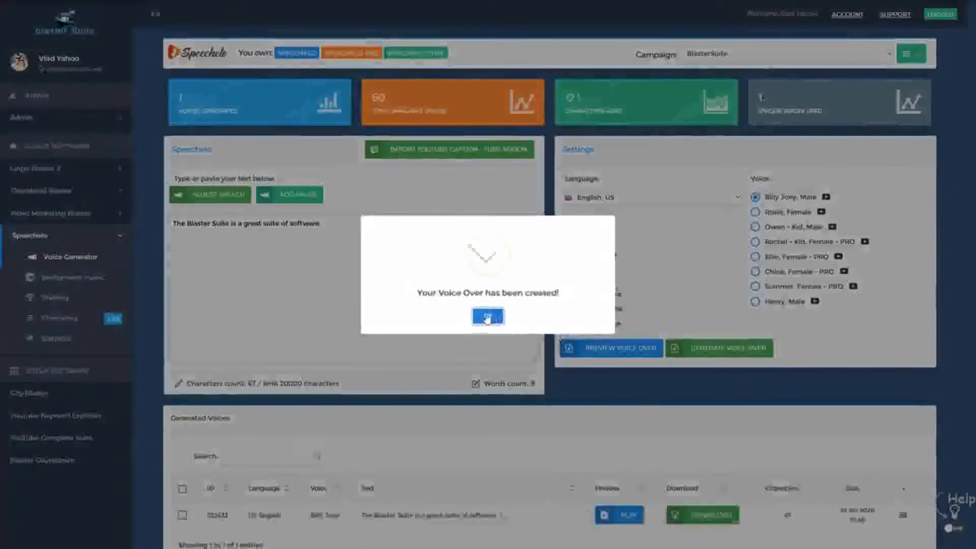
pyautogui.click(487, 316)
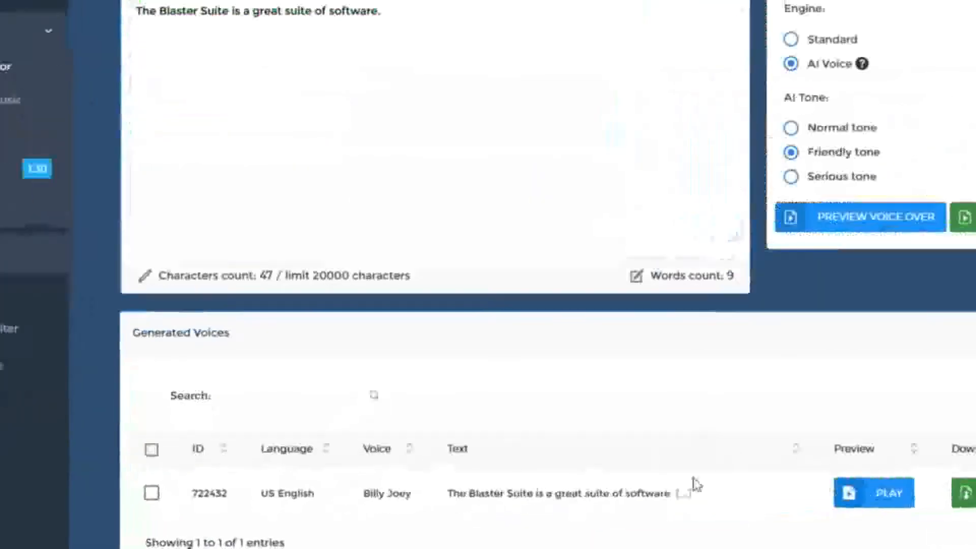
pyautogui.scroll(-3)
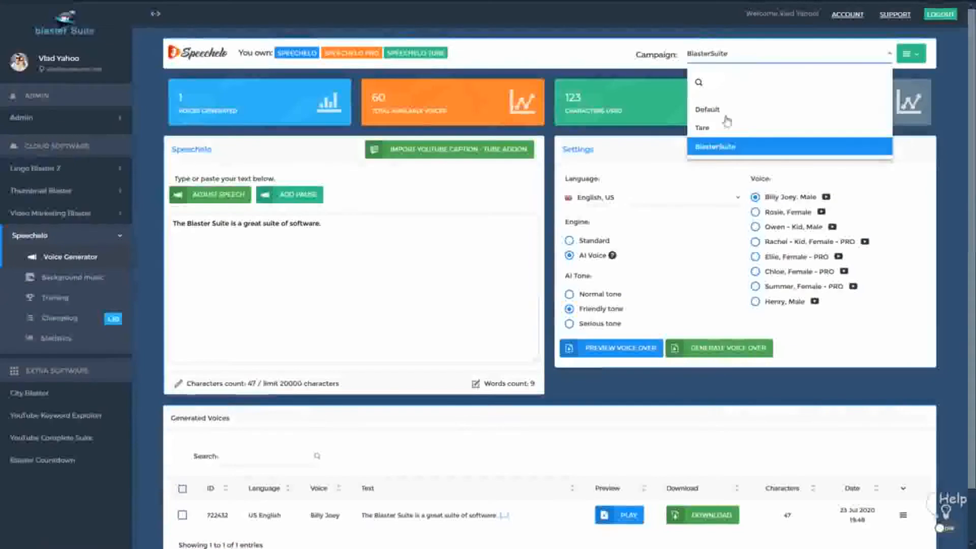
# - Switch to the Tare campaign and bring up its campaign actions list
pyautogui.scroll(-3)
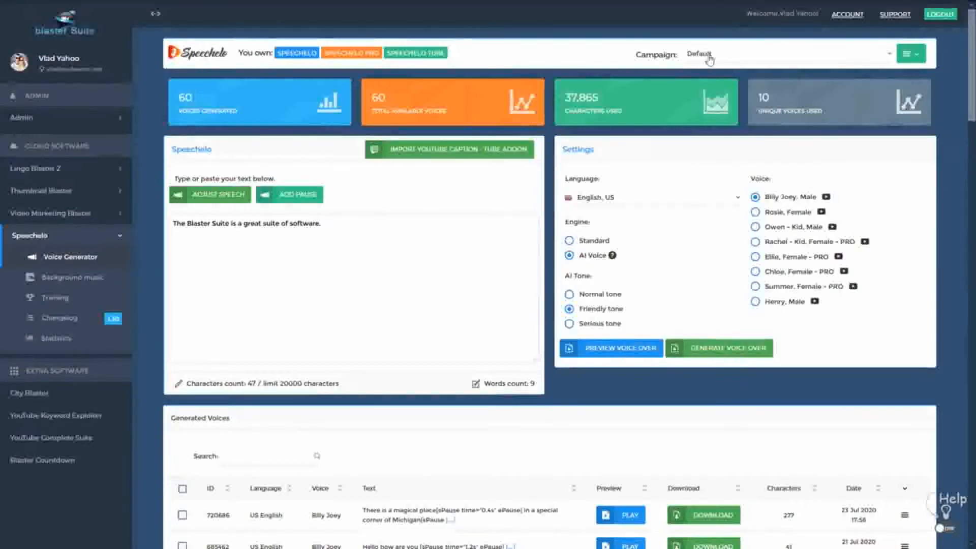
pyautogui.click(787, 52)
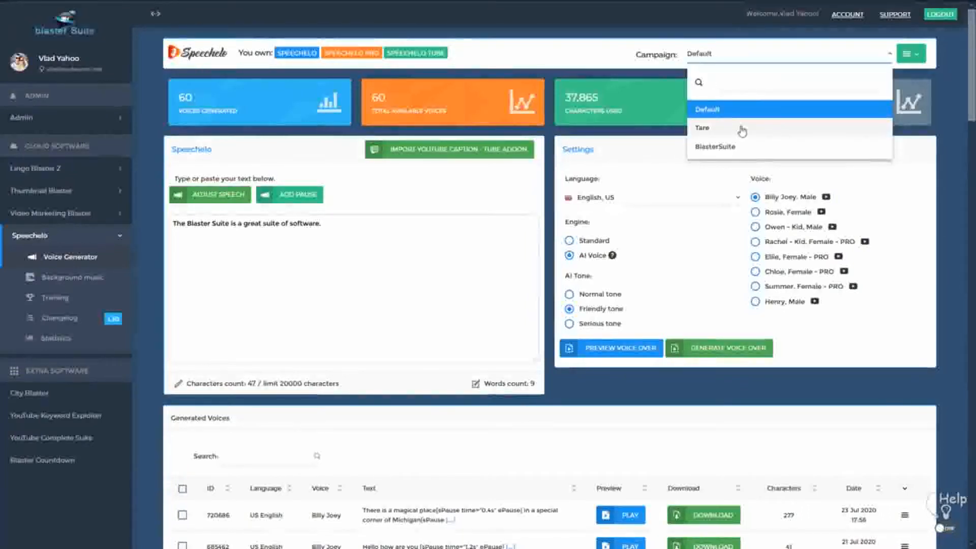
pyautogui.click(702, 128)
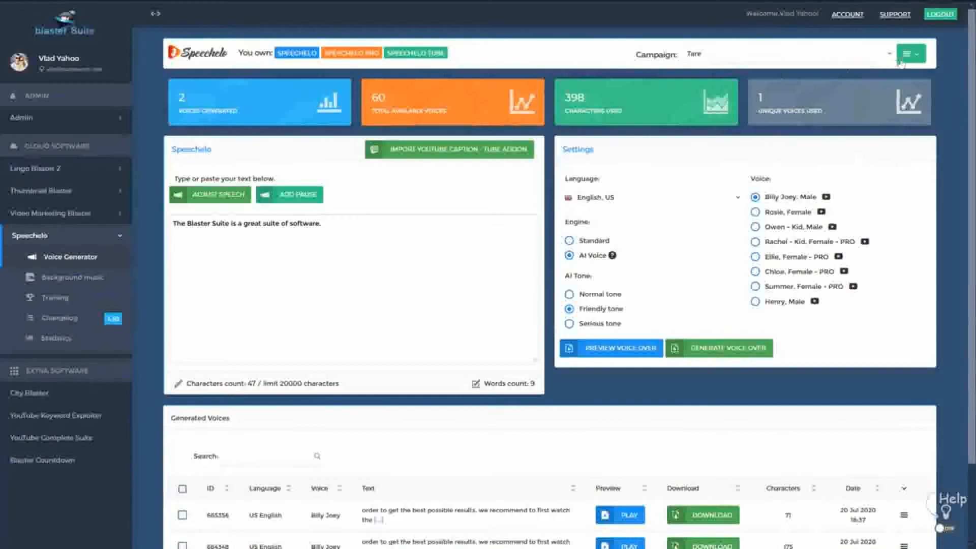
pyautogui.click(911, 53)
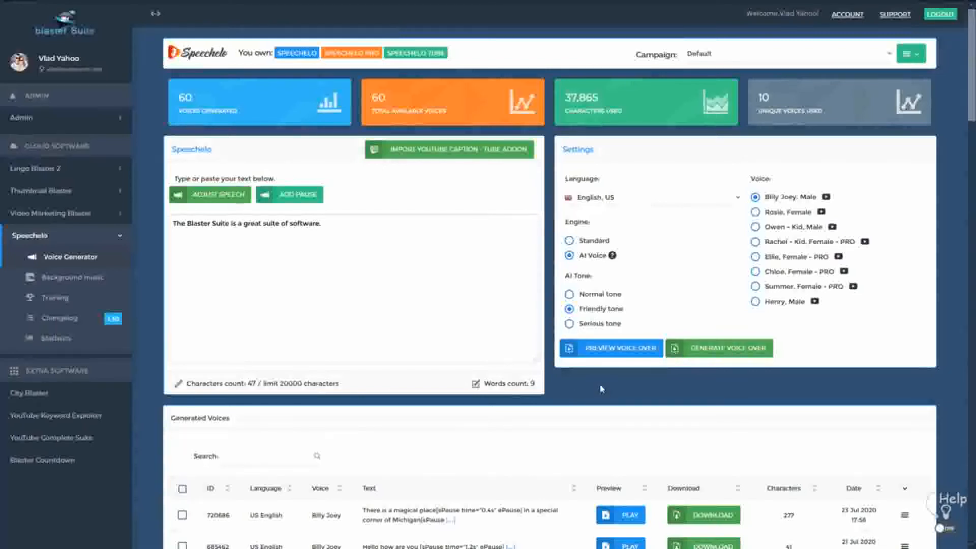
# - Scroll down to the Generated Voices list of earlier voiceovers
pyautogui.scroll(-3)
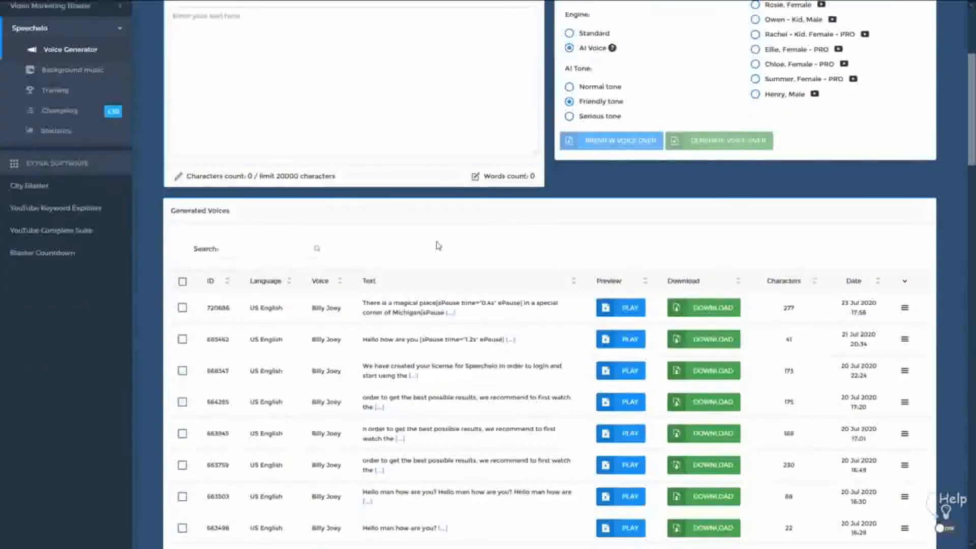
pyautogui.moveTo(380, 248)
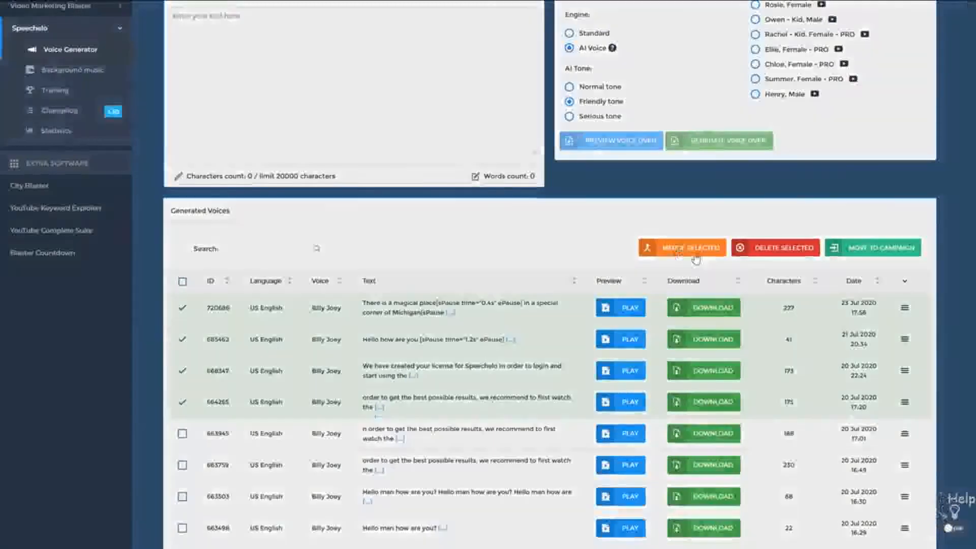
# - Merge the four selected voiceovers in the chosen order into one audio file named MergeName
pyautogui.click(681, 247)
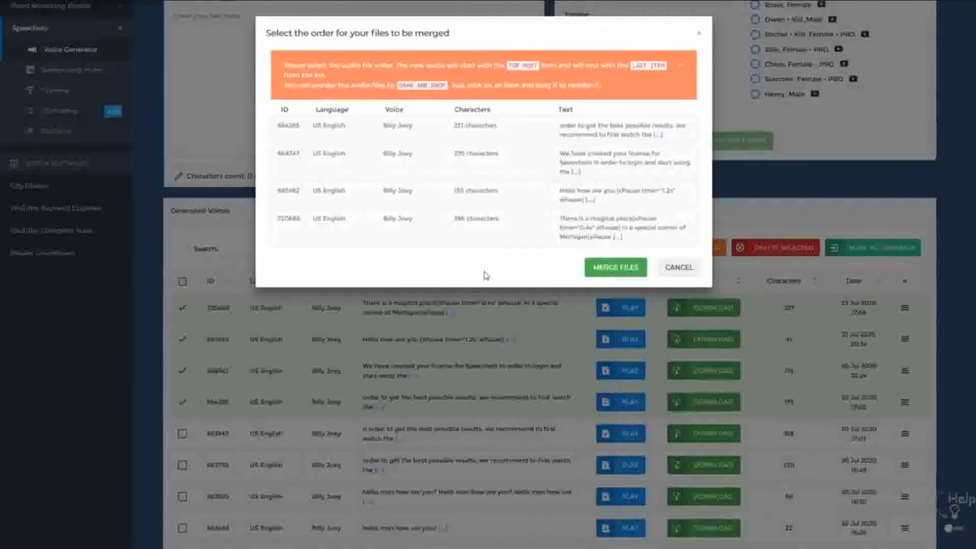
pyautogui.moveTo(504, 260)
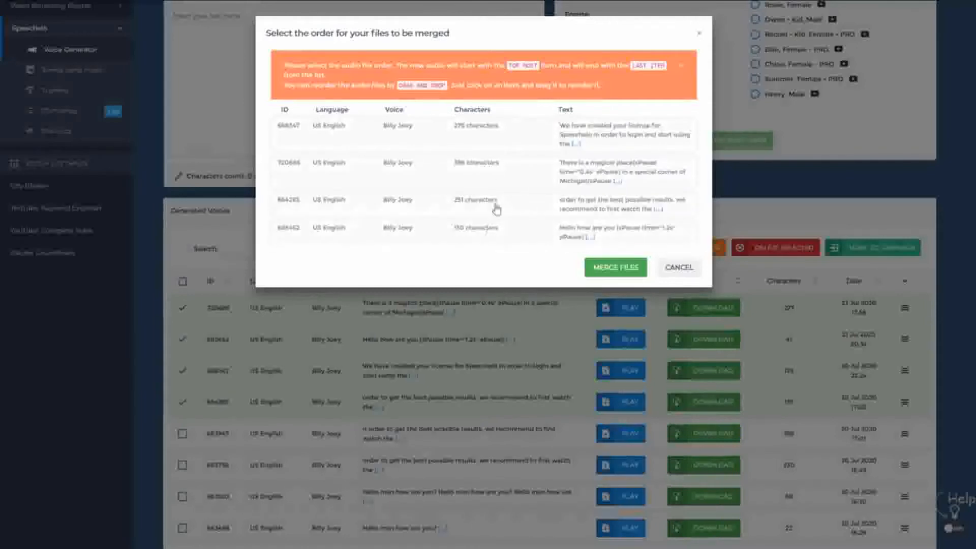
pyautogui.moveTo(501, 143)
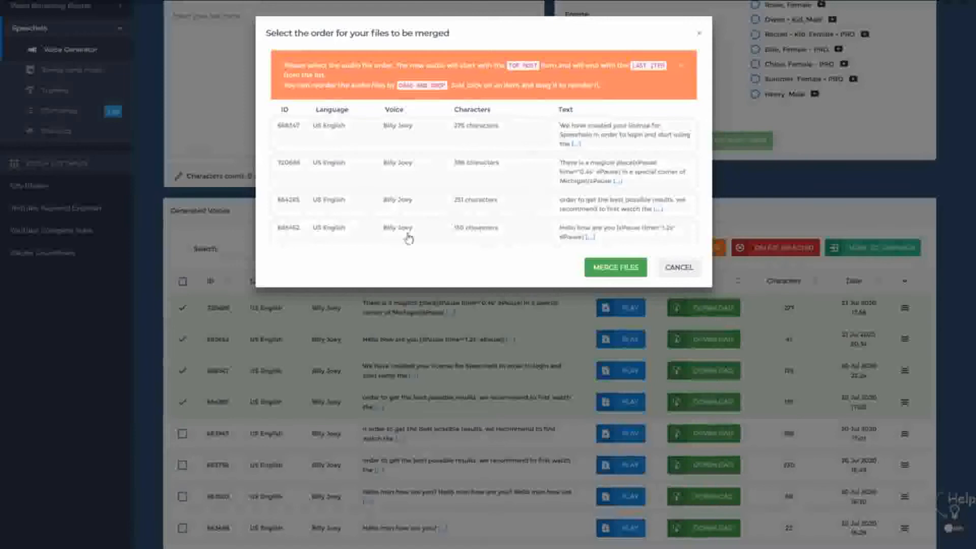
pyautogui.moveTo(509, 242)
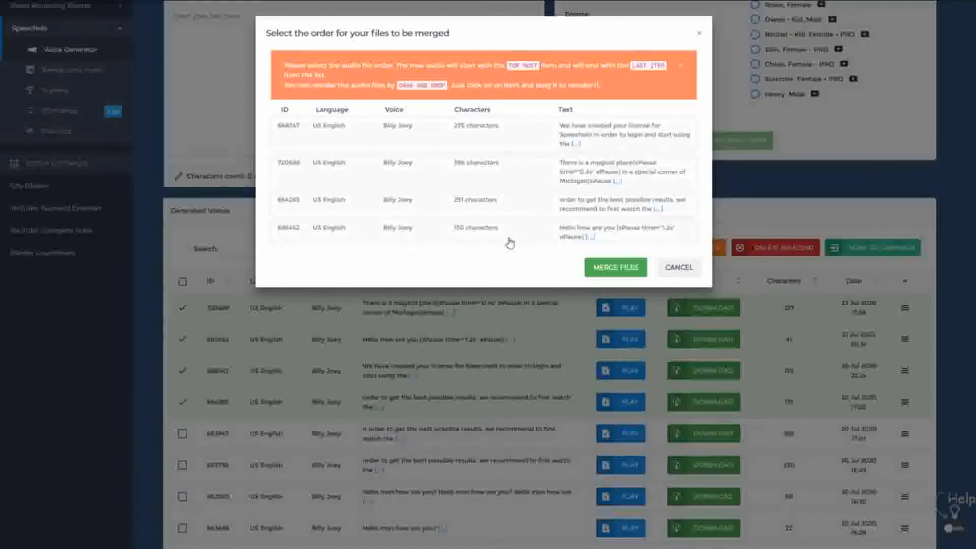
pyautogui.moveTo(515, 242)
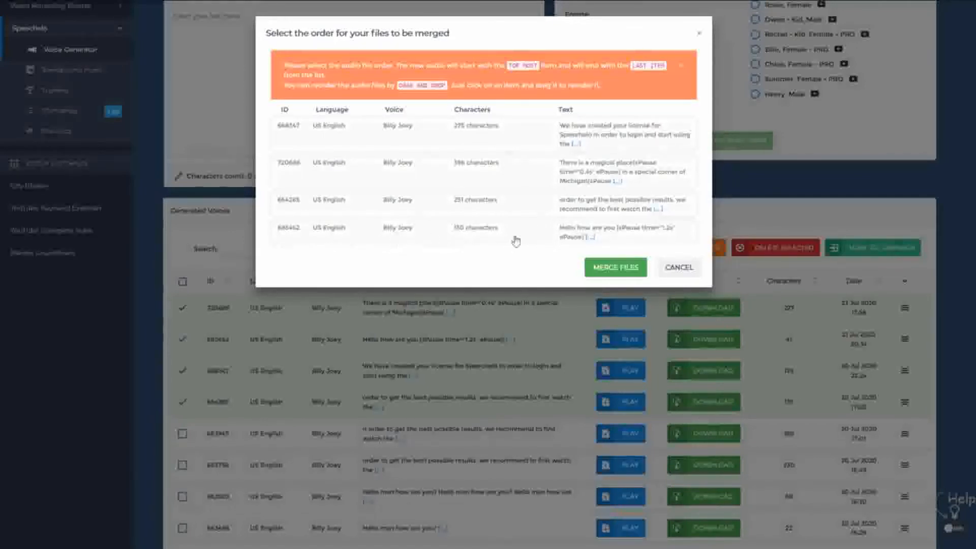
pyautogui.moveTo(429, 245)
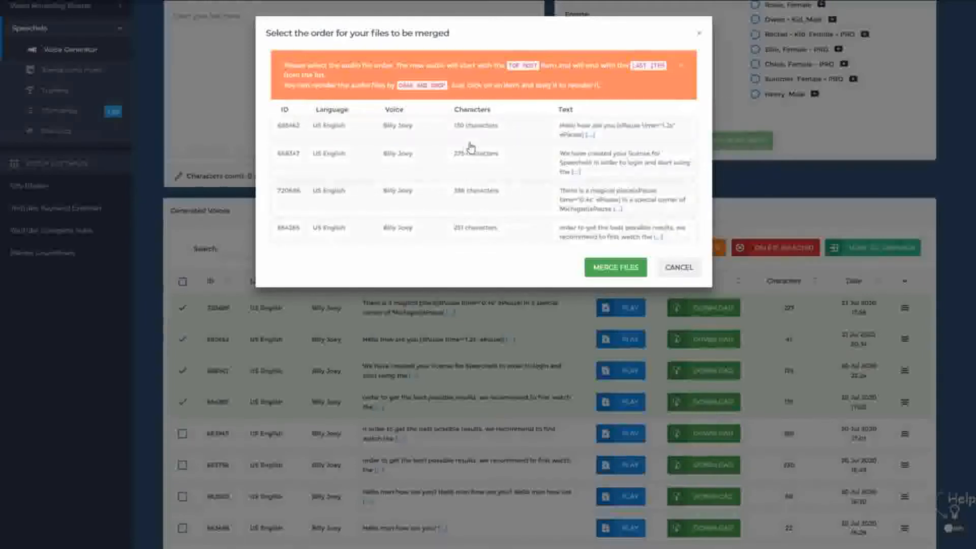
pyautogui.click(614, 268)
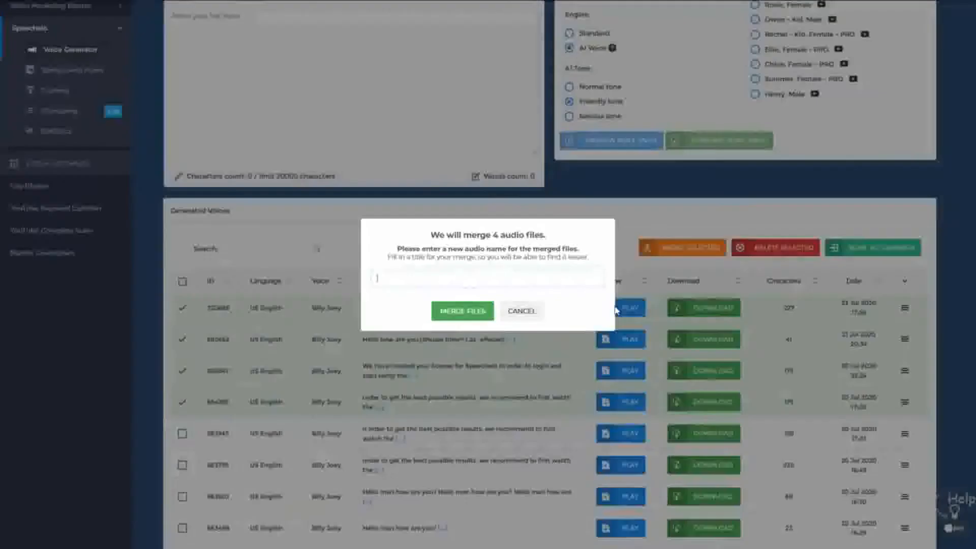
pyautogui.write('MergeName')
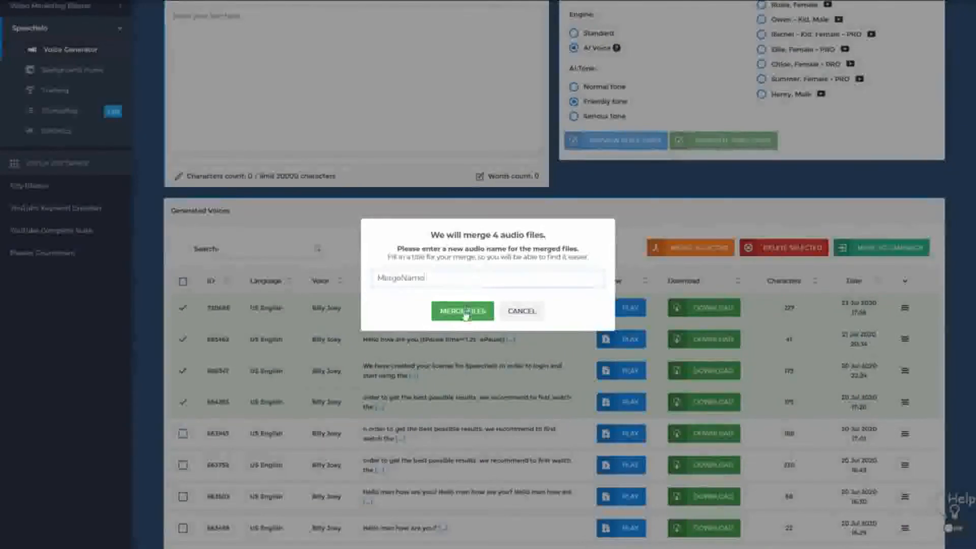
pyautogui.click(461, 311)
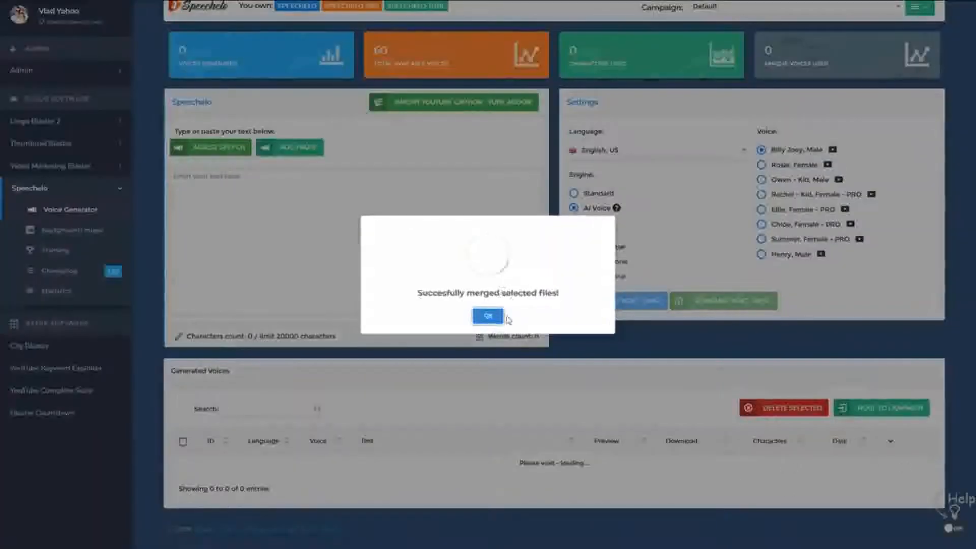
pyautogui.click(487, 315)
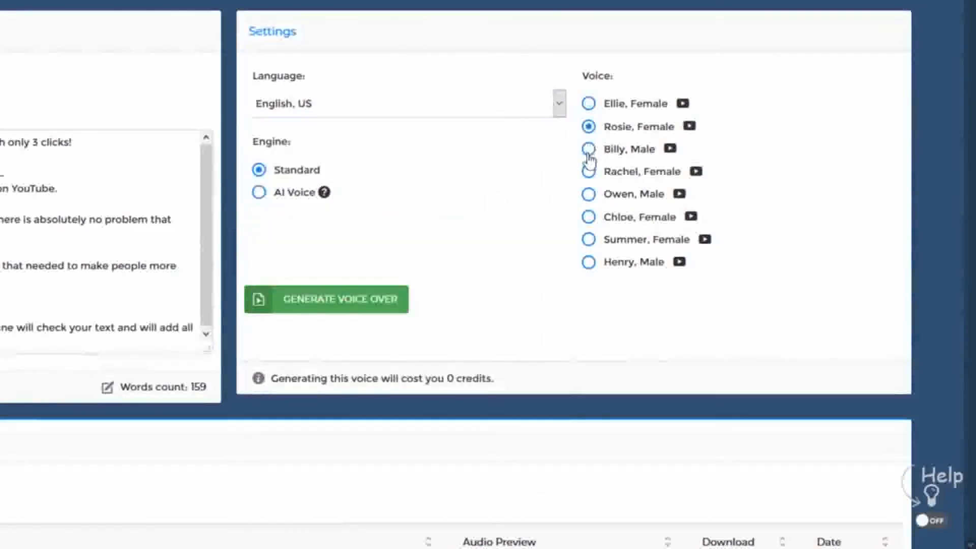
# - Generate an MP3 voiceover of the script in Owen's AI voice
pyautogui.click(258, 192)
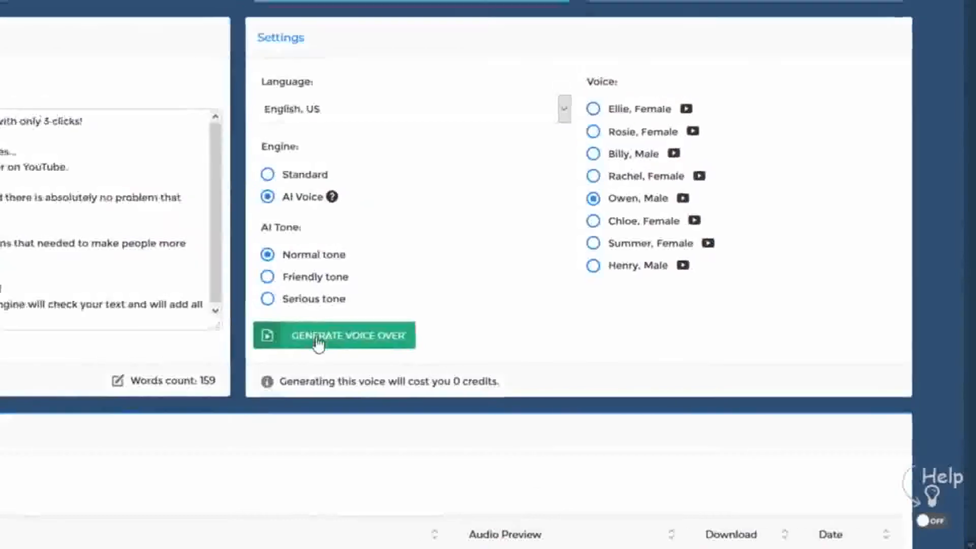
pyautogui.click(335, 335)
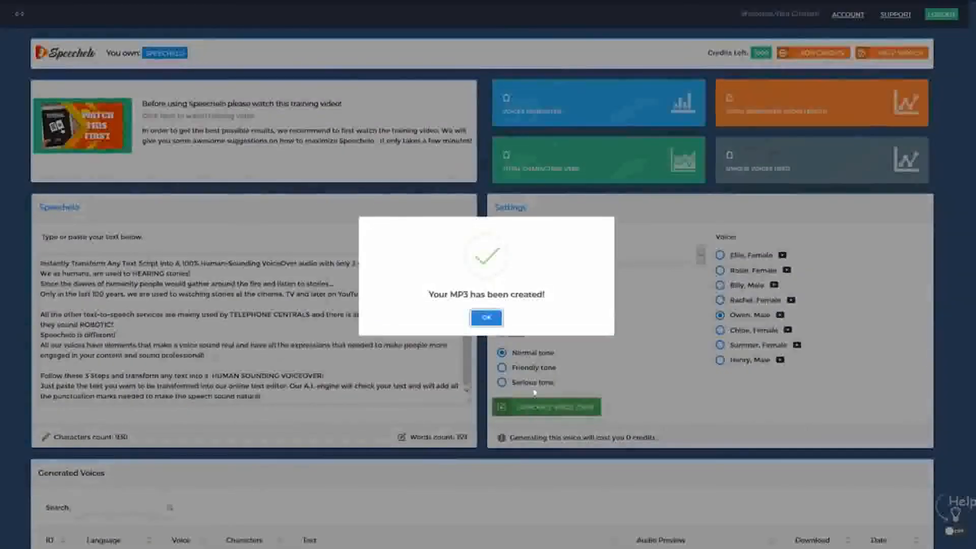
pyautogui.click(486, 317)
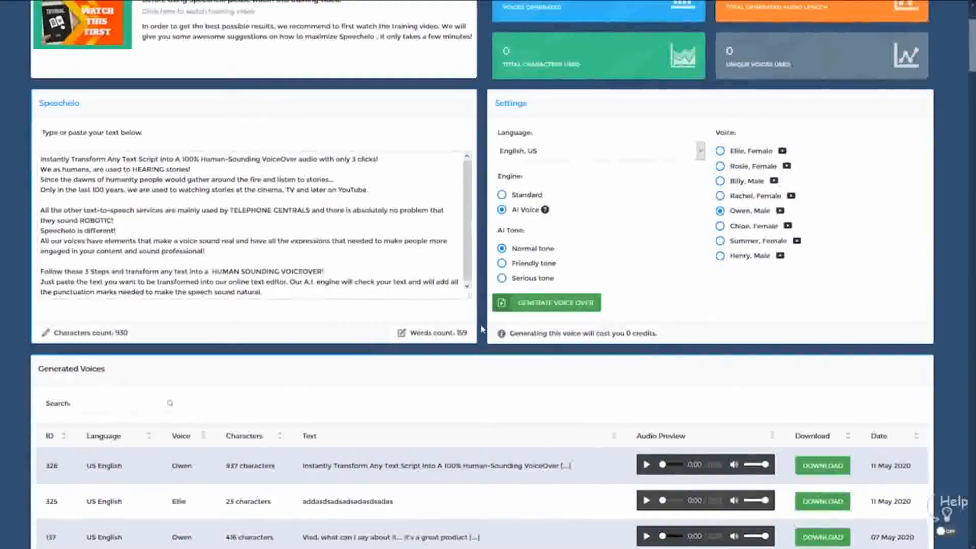